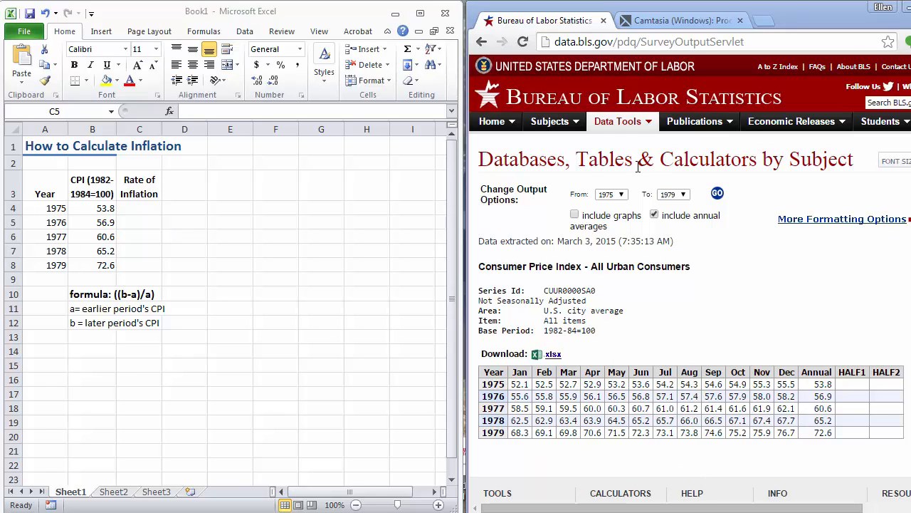
pyautogui.moveTo(649, 348)
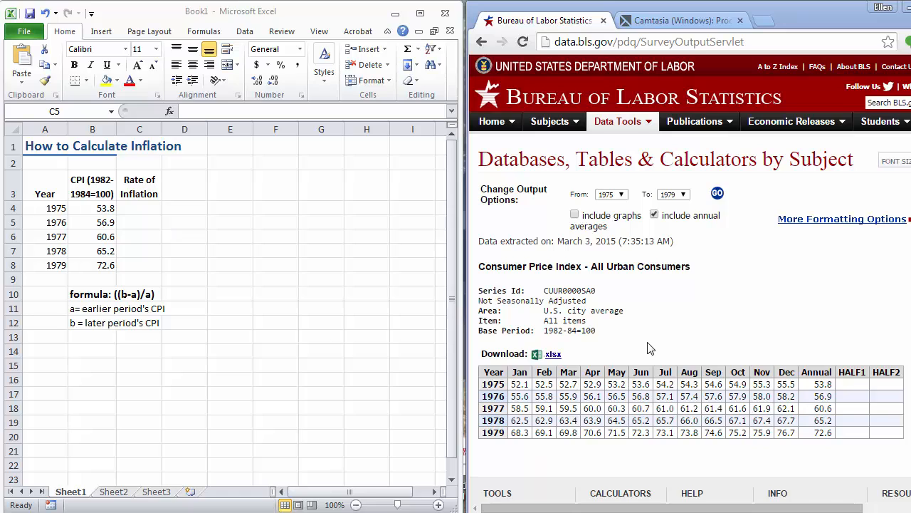
pyautogui.moveTo(515, 382)
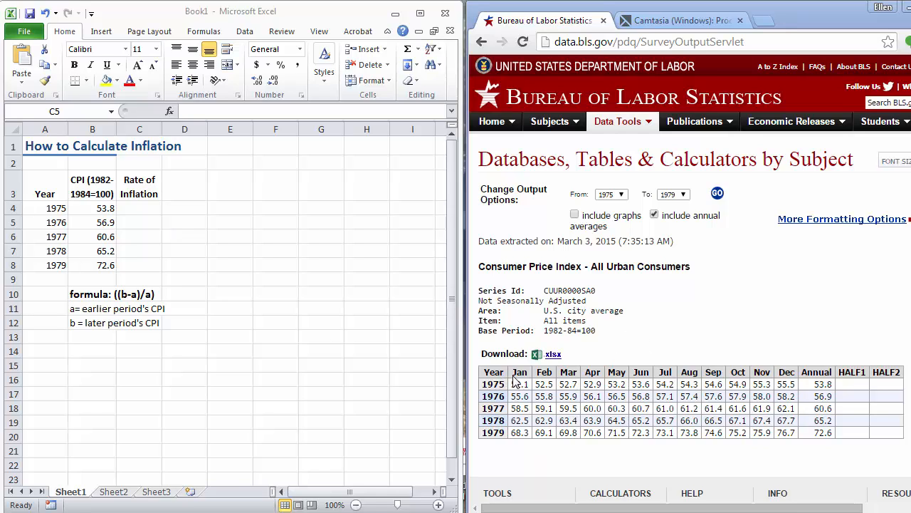
pyautogui.moveTo(626, 356)
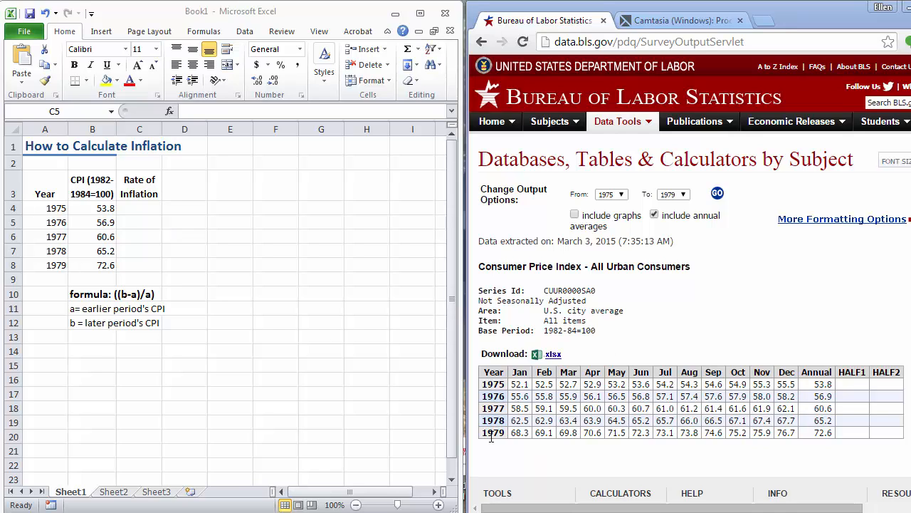
pyautogui.moveTo(496, 434)
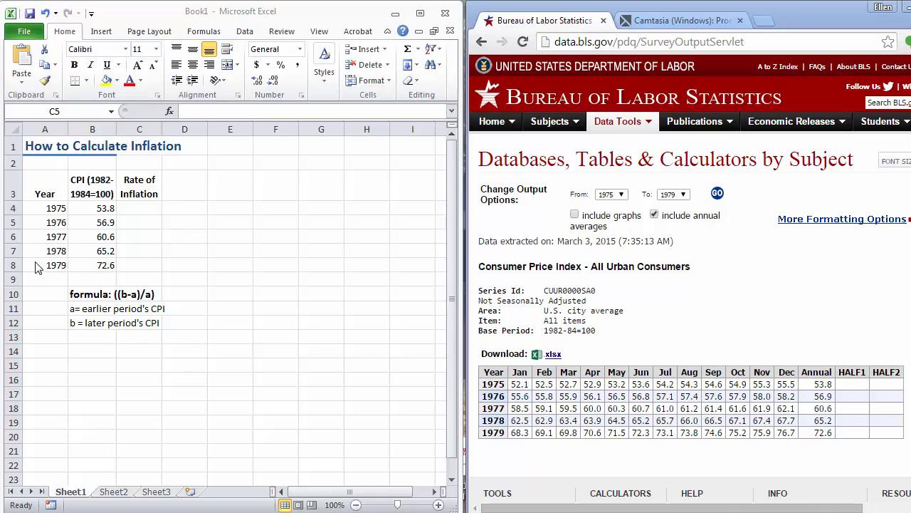
pyautogui.moveTo(57, 211)
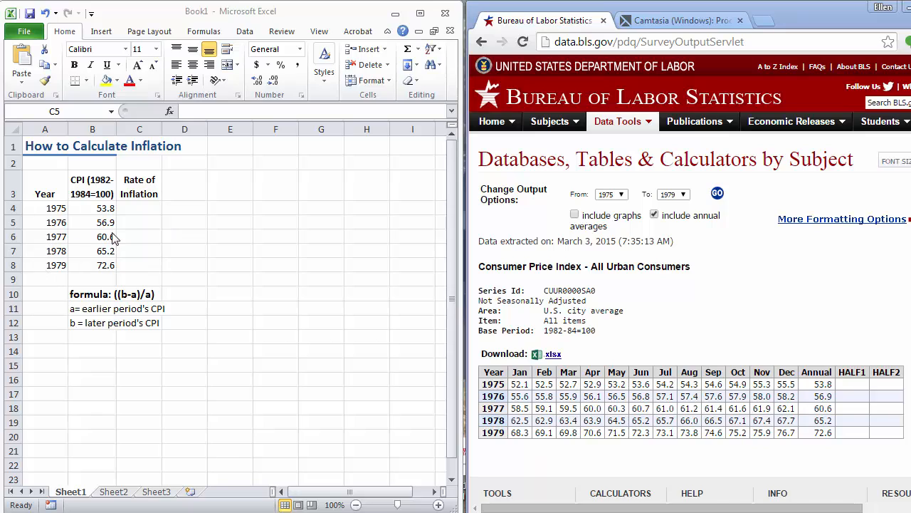
pyautogui.moveTo(96, 273)
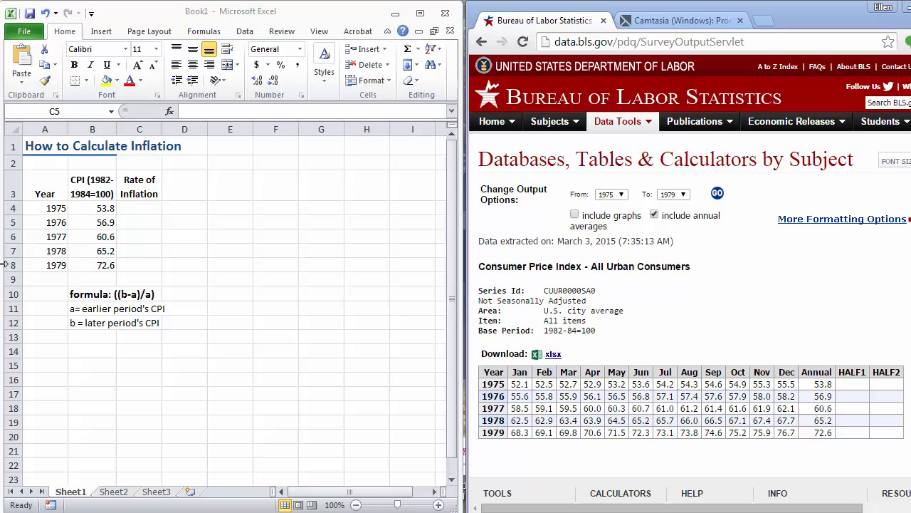
pyautogui.moveTo(141, 213)
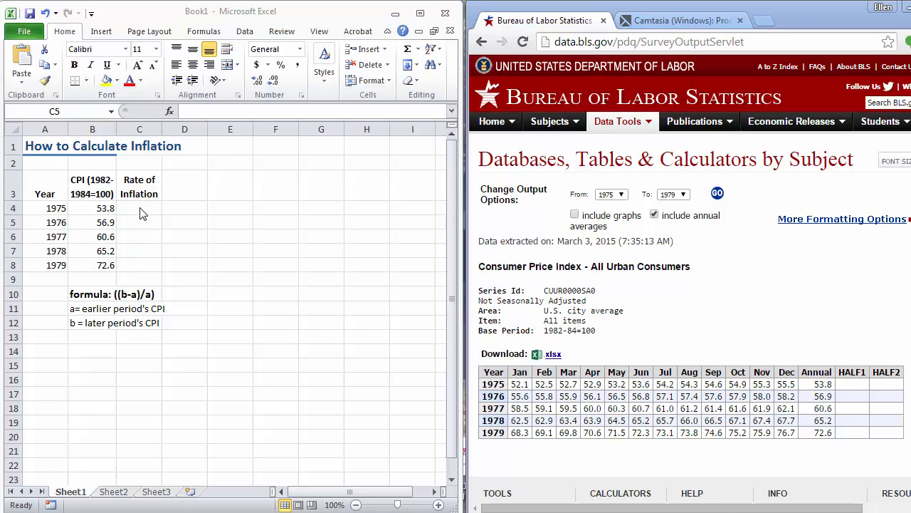
pyautogui.moveTo(195, 315)
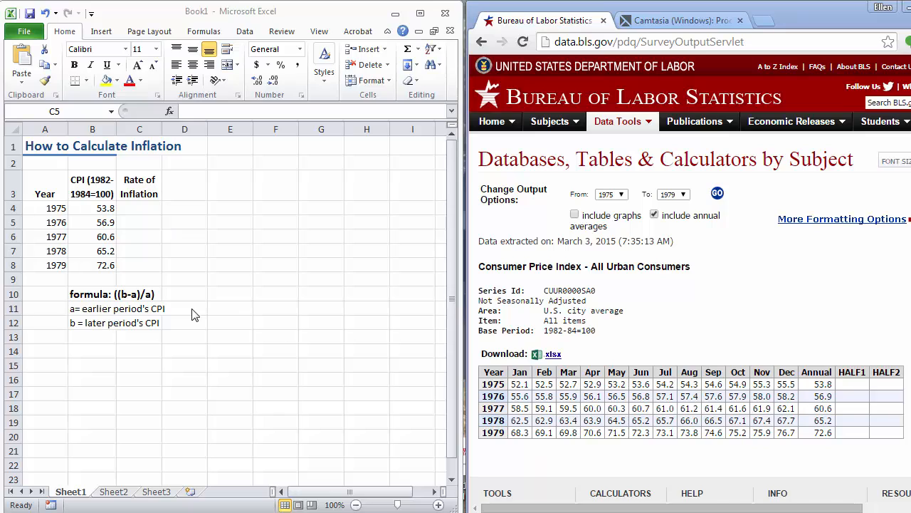
# Compute 1976's inflation rate as =(B5-B4)/B4, giving 0.057621, then move to the 1977 cell
pyautogui.click(140, 222)
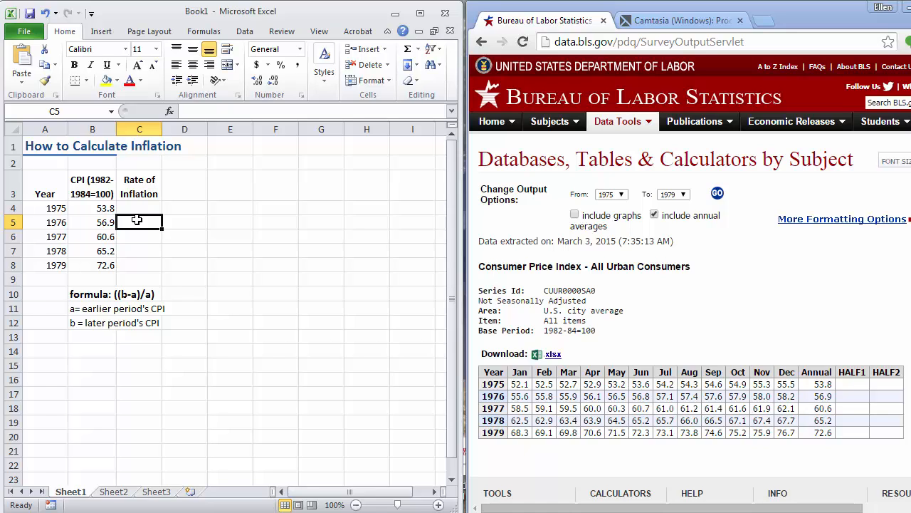
pyautogui.write('=')
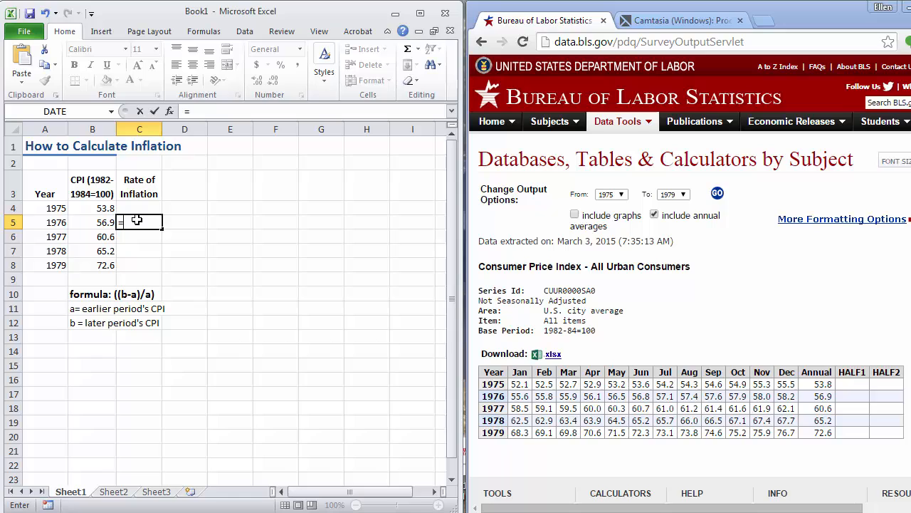
pyautogui.write('(')
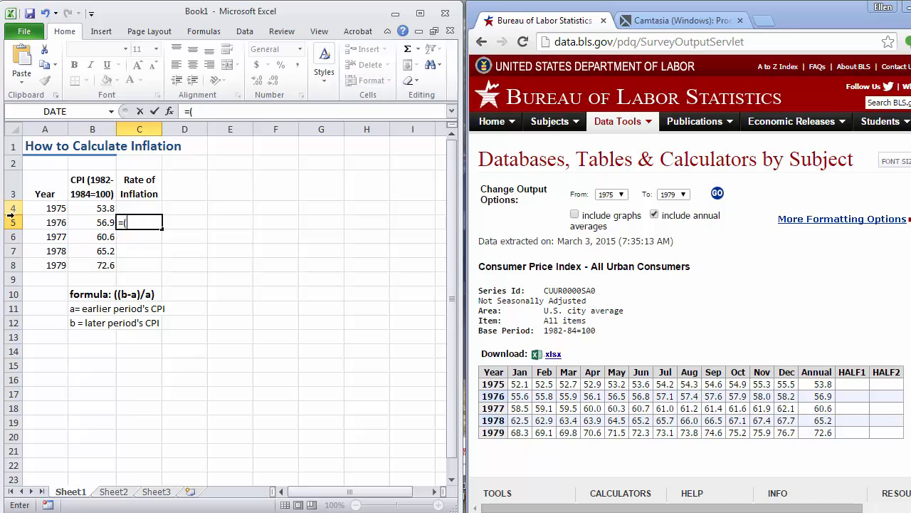
pyautogui.click(93, 222)
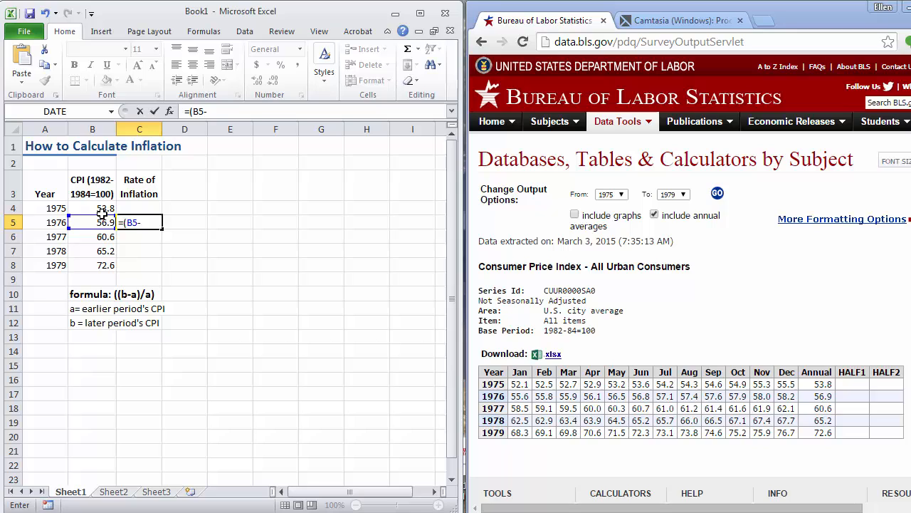
pyautogui.click(92, 208)
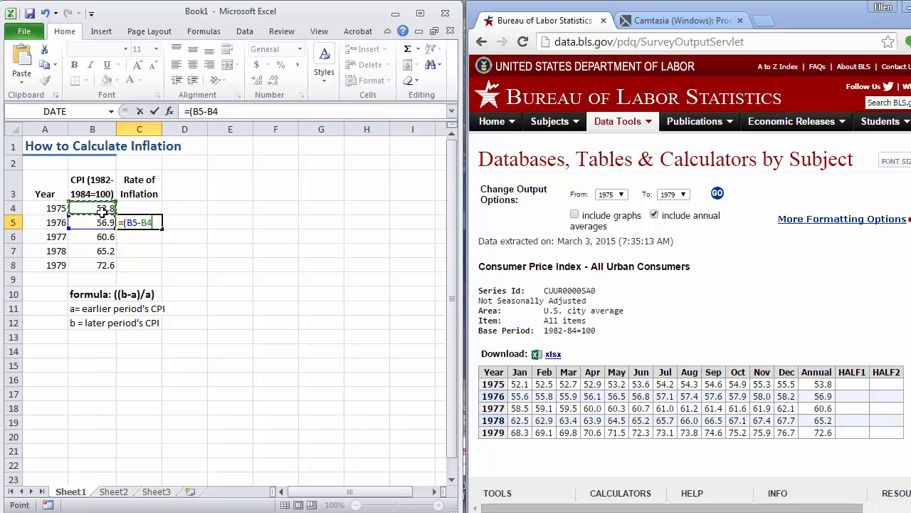
pyautogui.write('/B4')
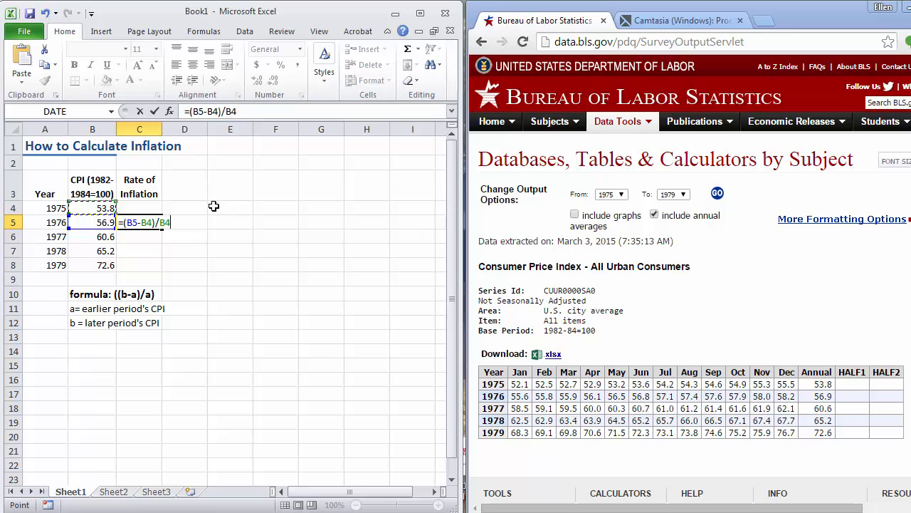
pyautogui.press('Return')
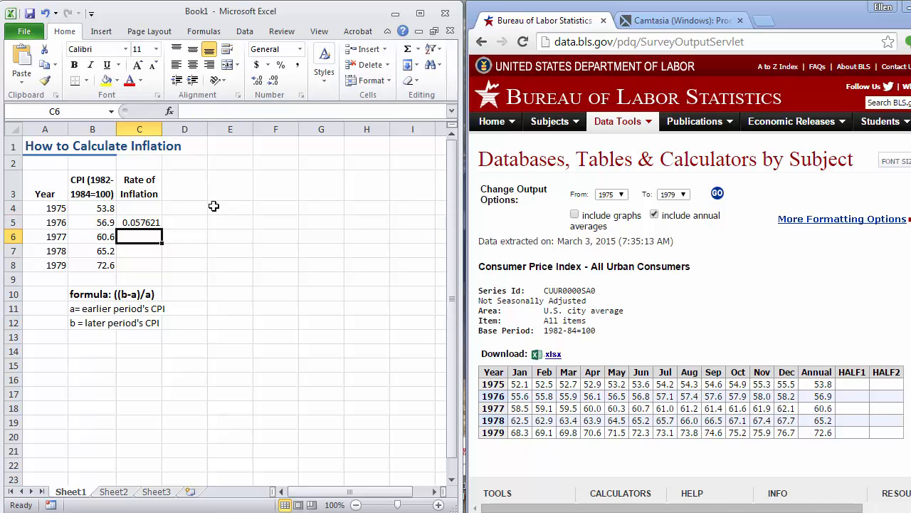
pyautogui.click(139, 222)
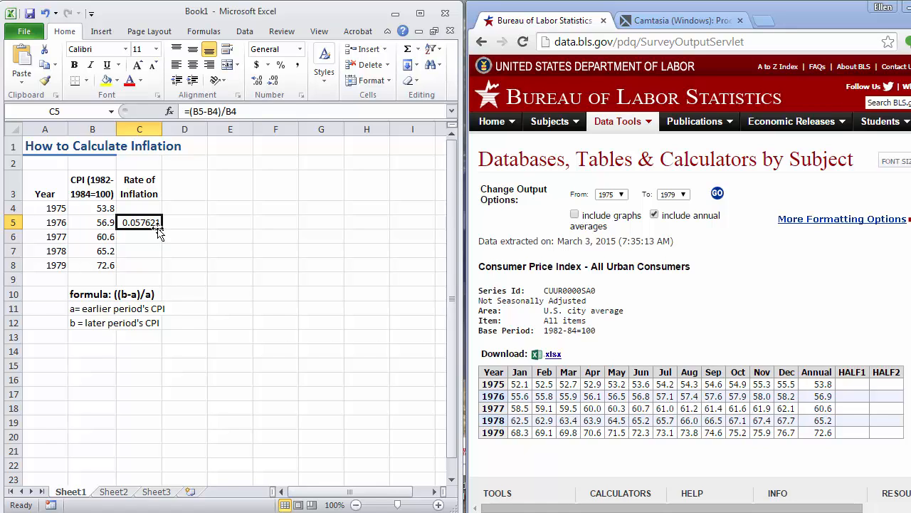
pyautogui.click(140, 236)
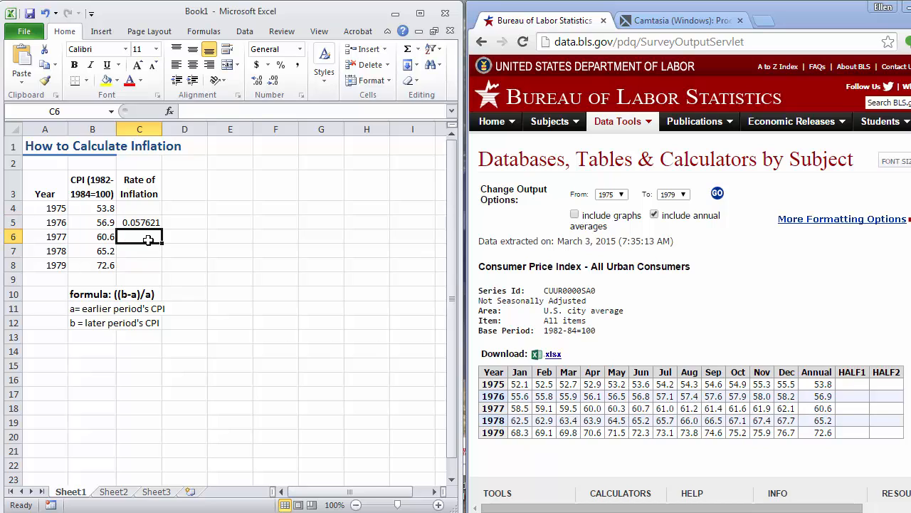
# Compute 1977's inflation rate as =(B6-B5)/B5, giving 0.065026
pyautogui.write('=')
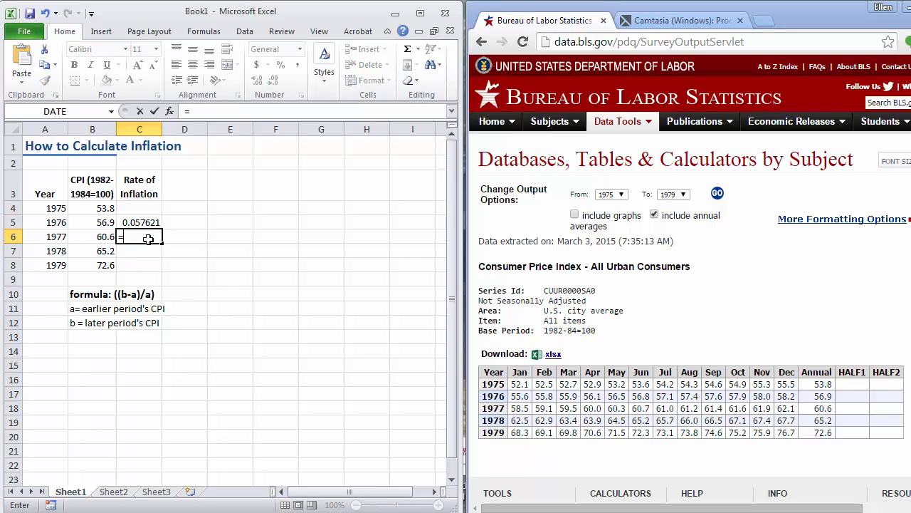
pyautogui.write('(B6-')
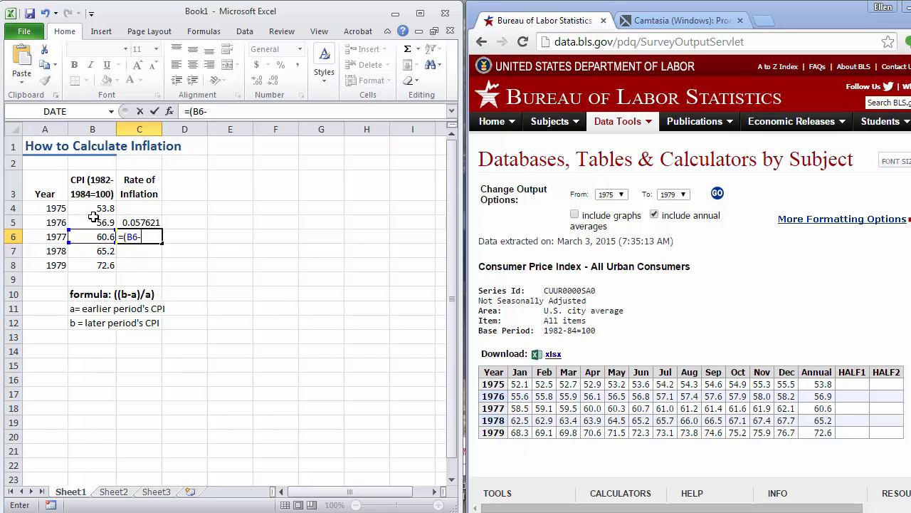
pyautogui.click(92, 222)
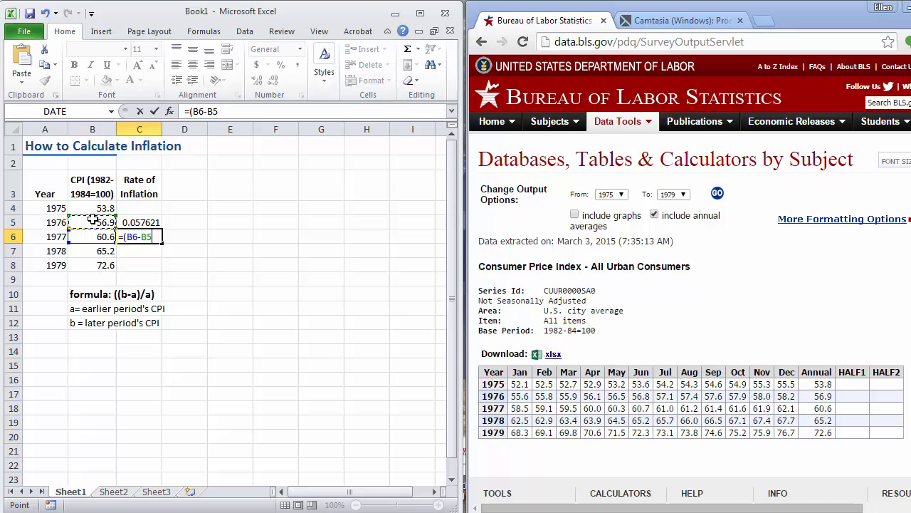
pyautogui.write(')/B5')
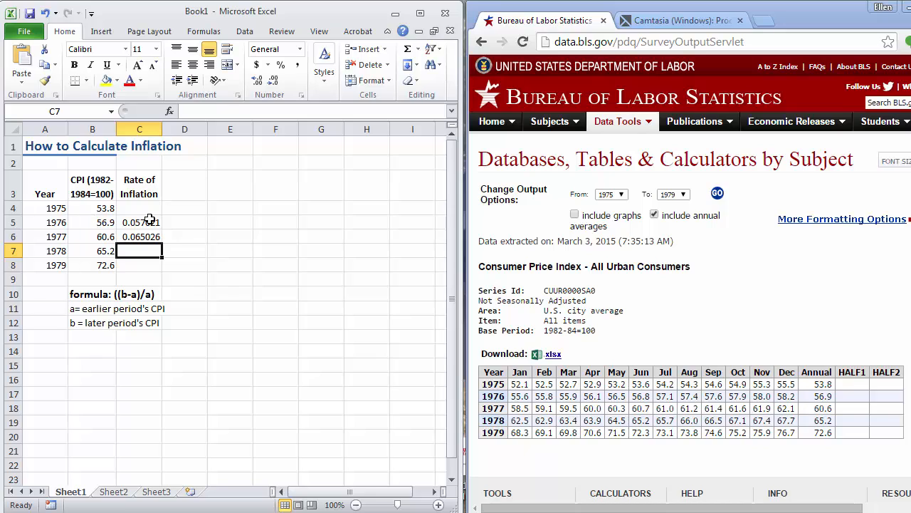
pyautogui.click(140, 222)
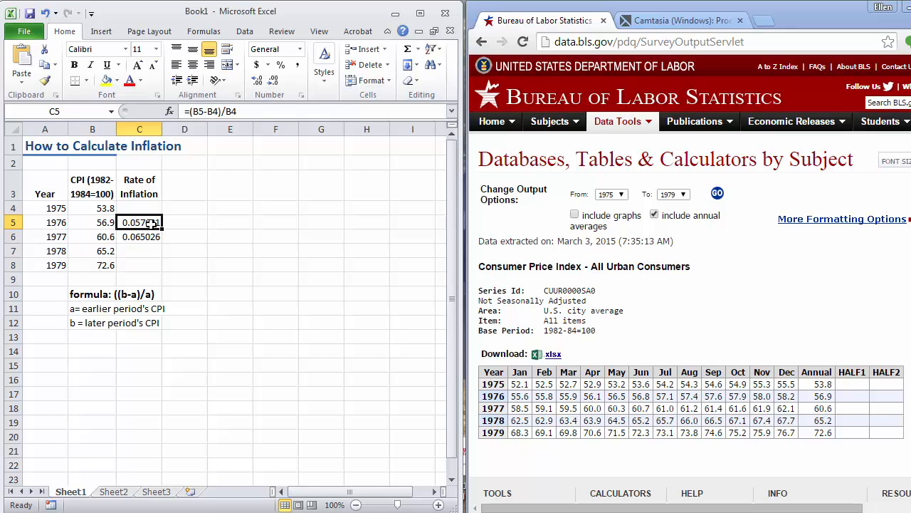
pyautogui.moveTo(162, 231)
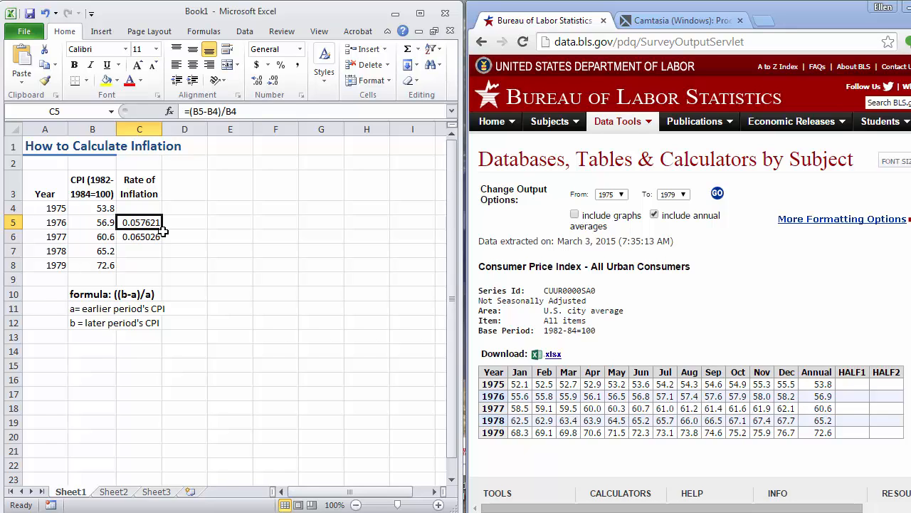
# Format the 1976 rate as Percentage with 1 decimal place, showing 5.8%
pyautogui.rightClick(140, 222)
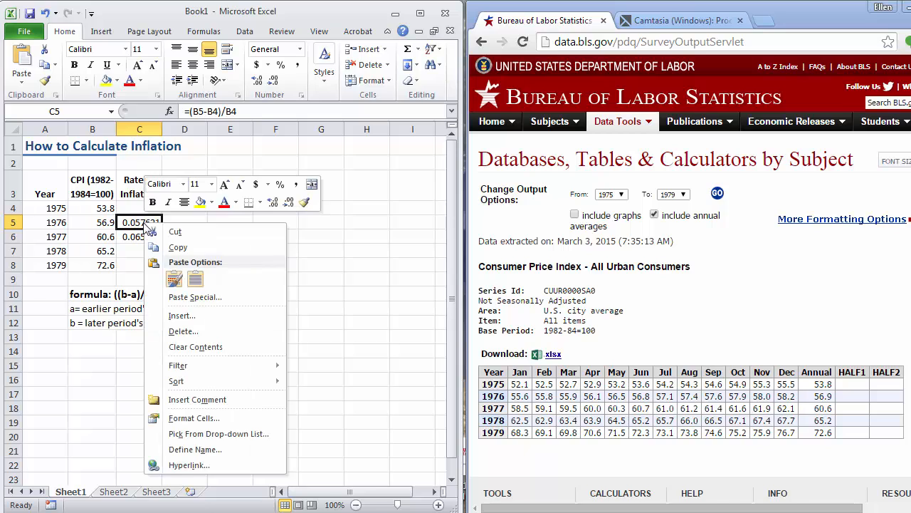
pyautogui.moveTo(194, 419)
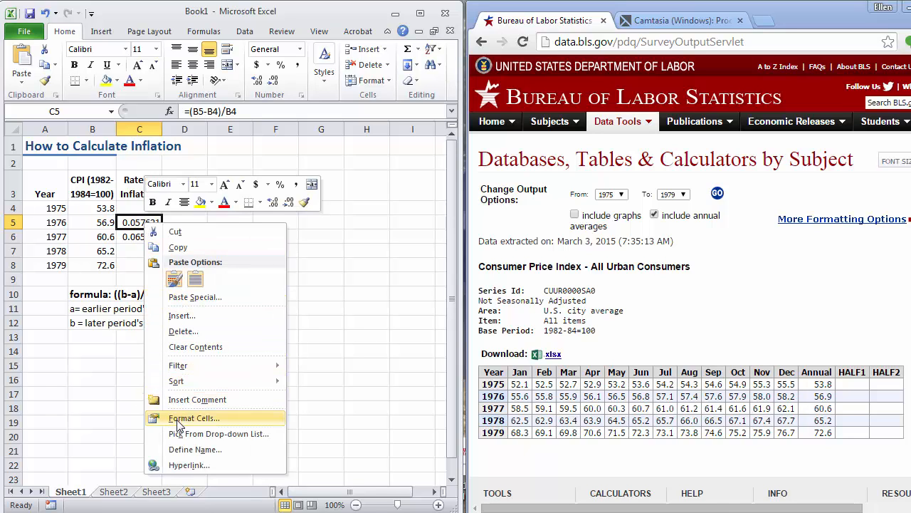
pyautogui.click(194, 419)
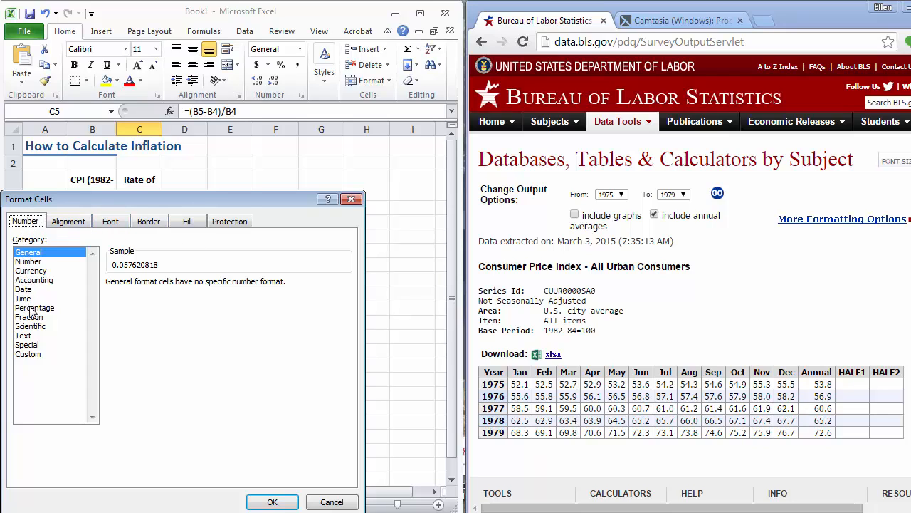
pyautogui.click(34, 308)
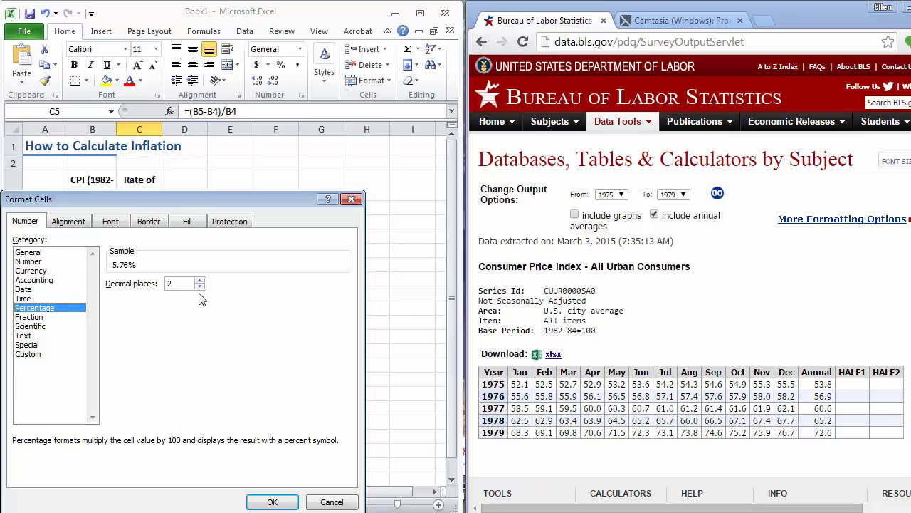
pyautogui.click(200, 287)
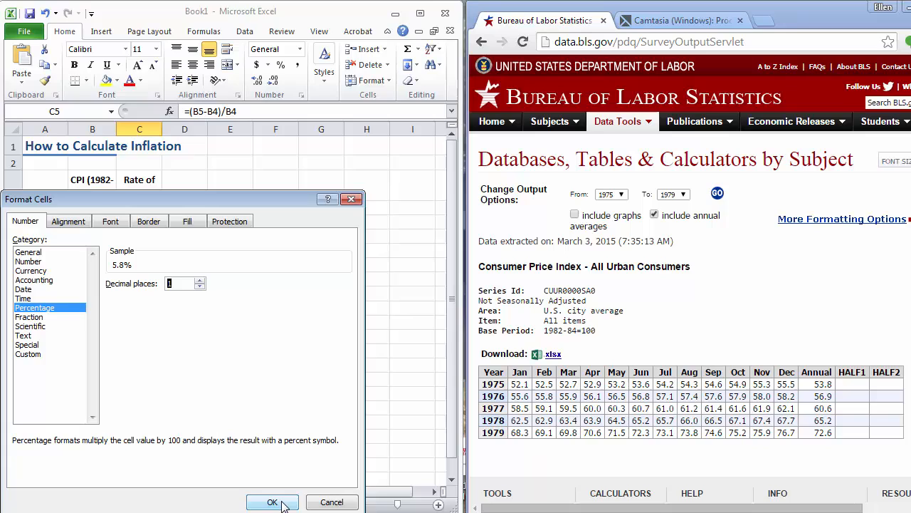
pyautogui.click(274, 502)
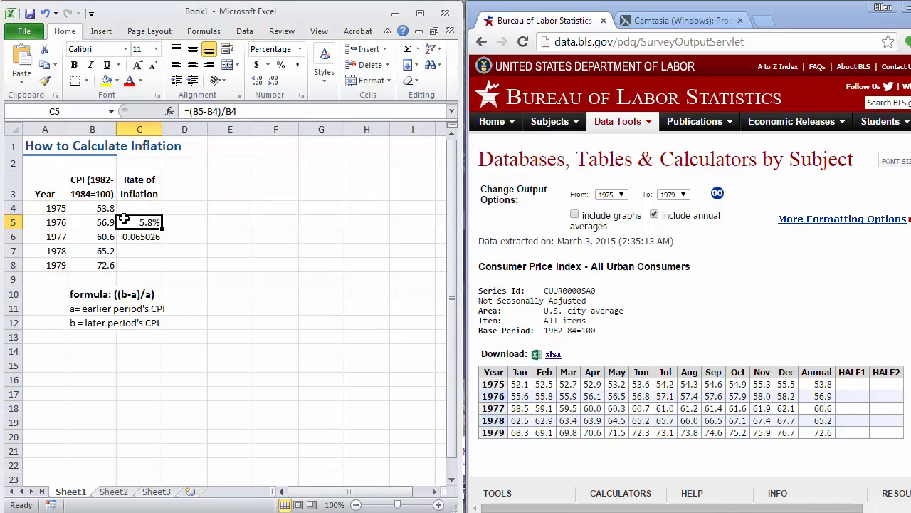
pyautogui.click(140, 237)
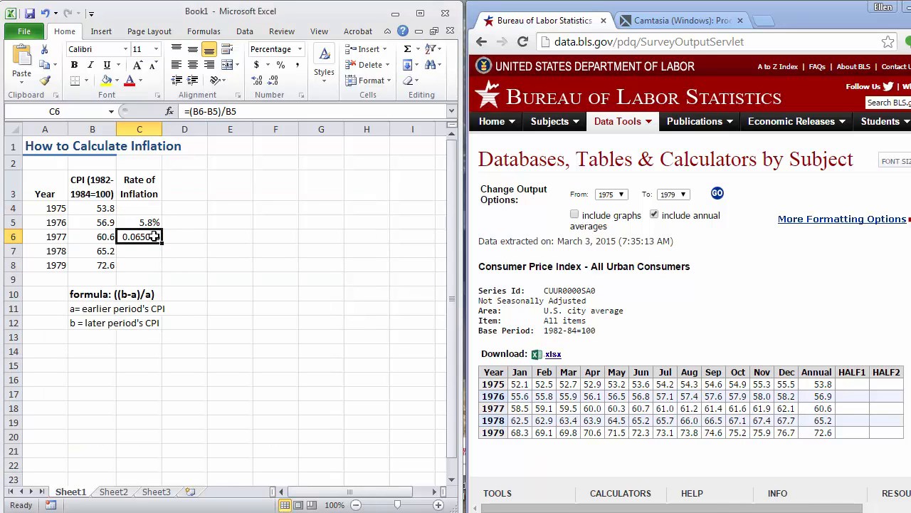
pyautogui.click(274, 48)
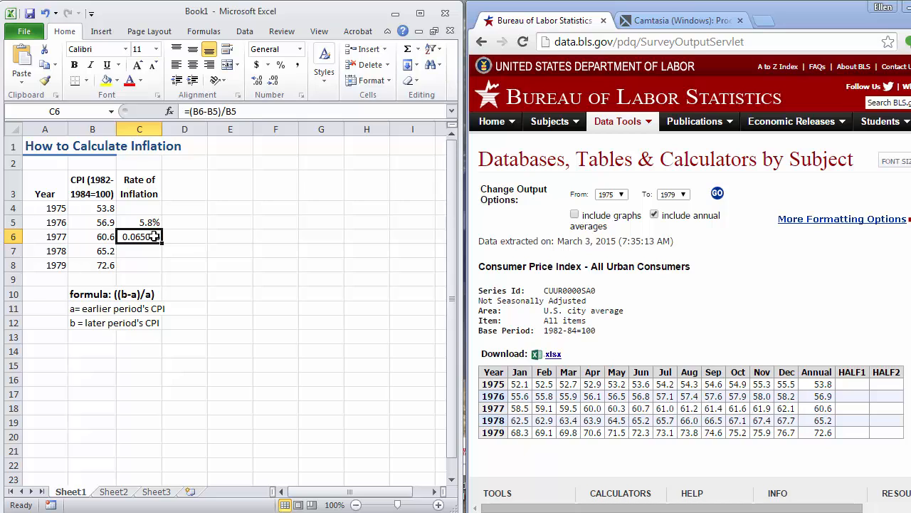
# Format the 1977 rate as Percentage with 1 decimal place, showing 6.5%
pyautogui.rightClick(140, 237)
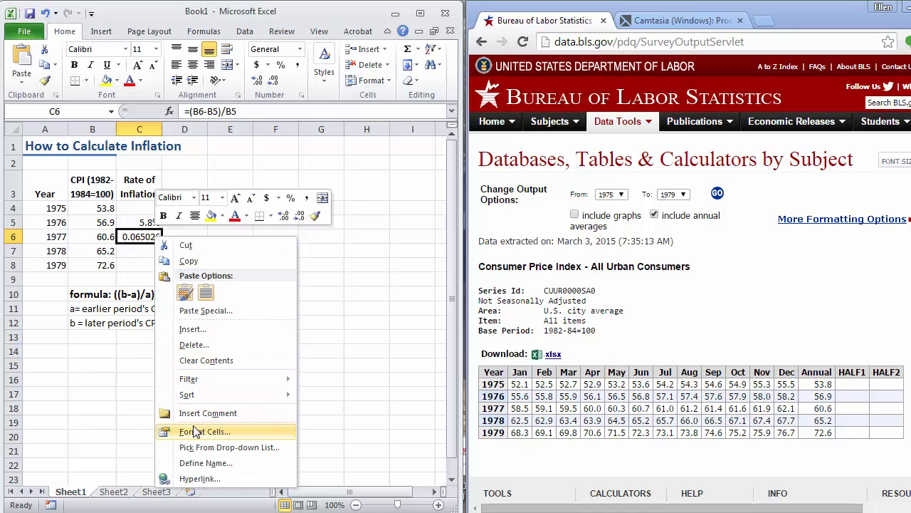
pyautogui.click(205, 432)
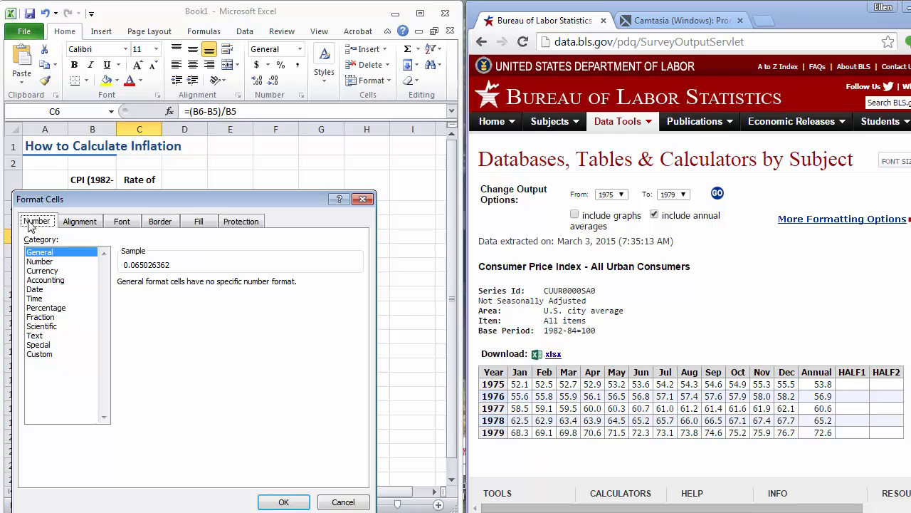
pyautogui.click(46, 308)
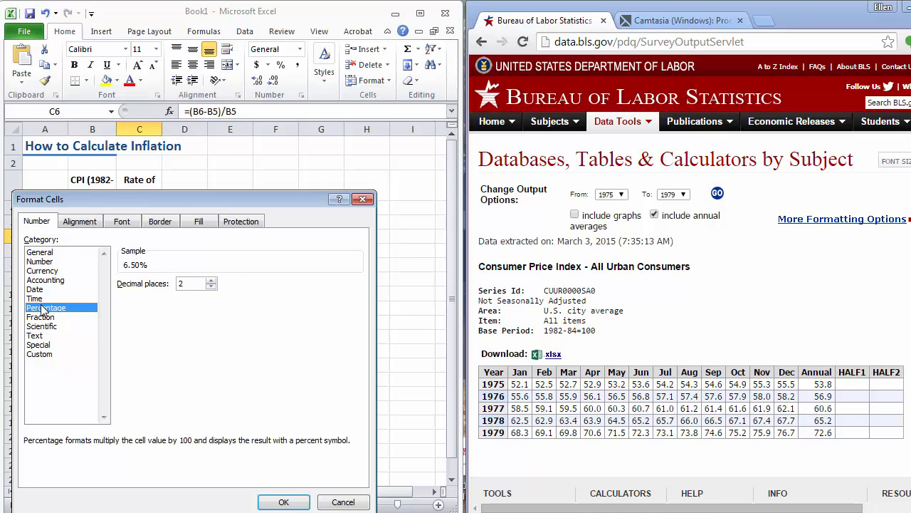
pyautogui.click(210, 281)
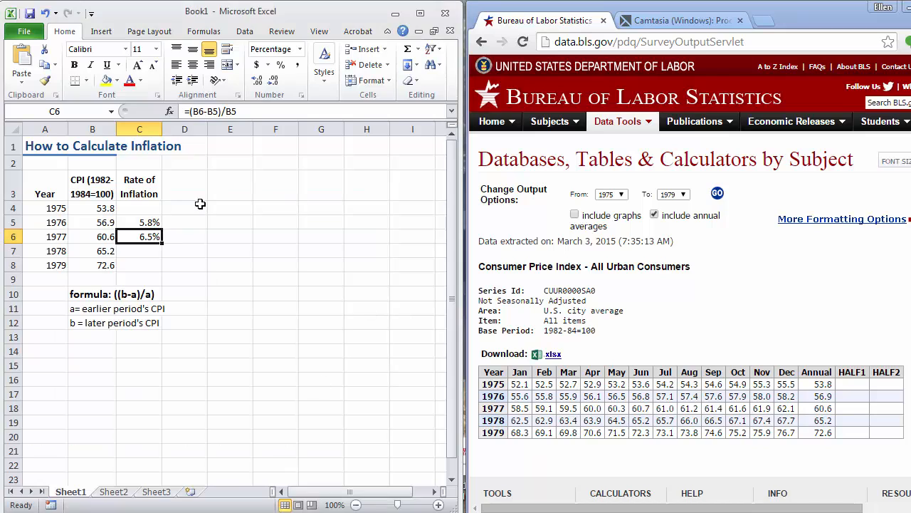
pyautogui.click(139, 251)
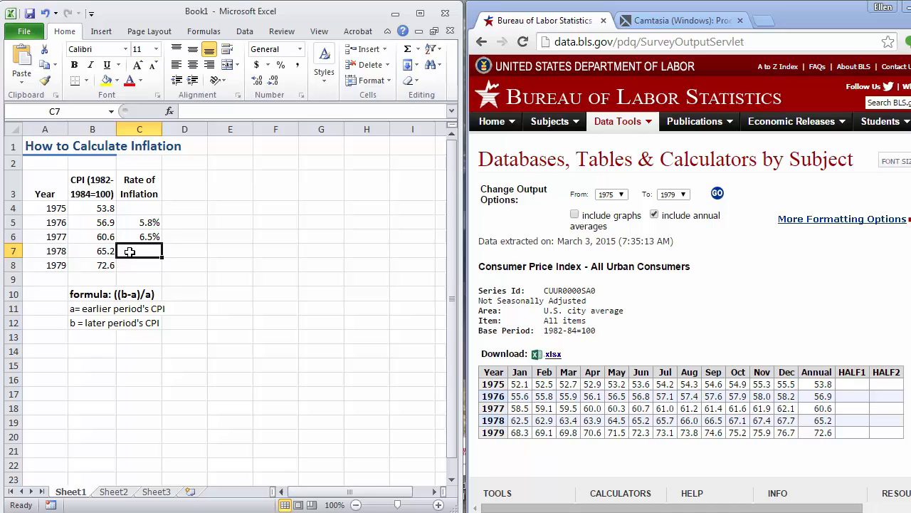
pyautogui.moveTo(142, 248)
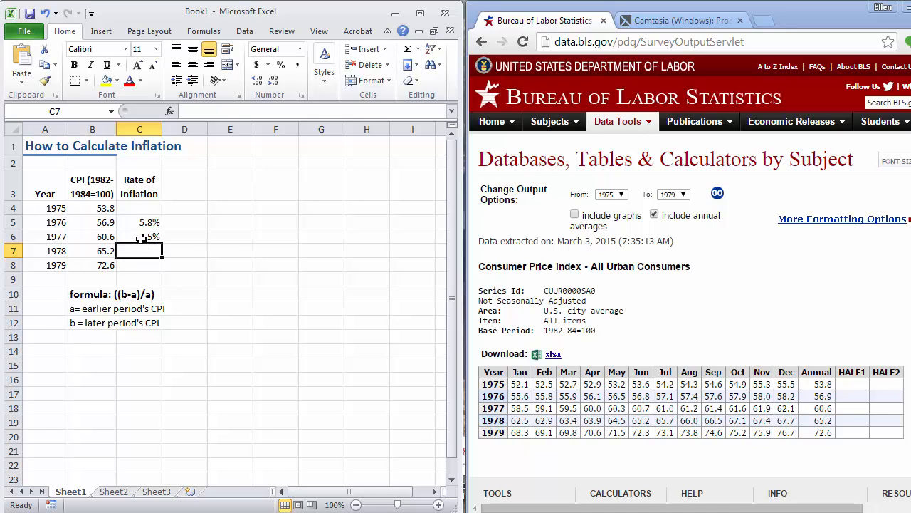
pyautogui.click(140, 237)
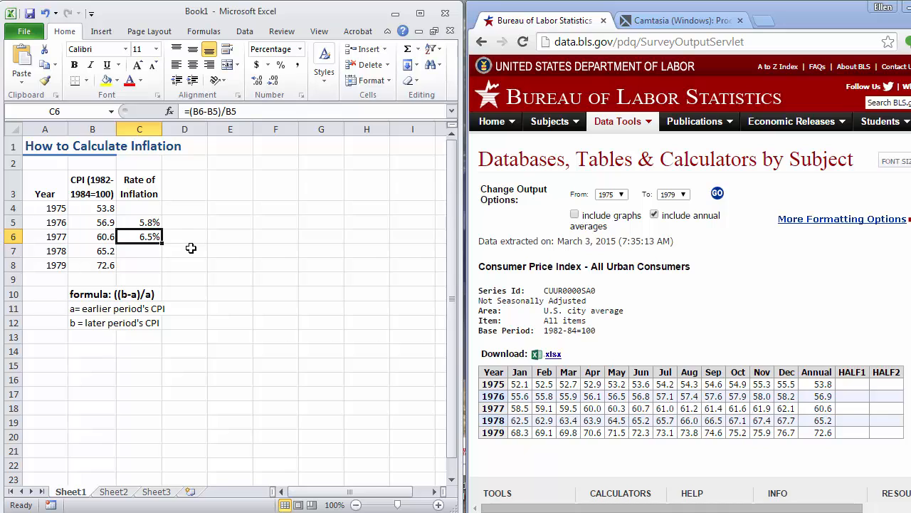
pyautogui.moveTo(99, 257)
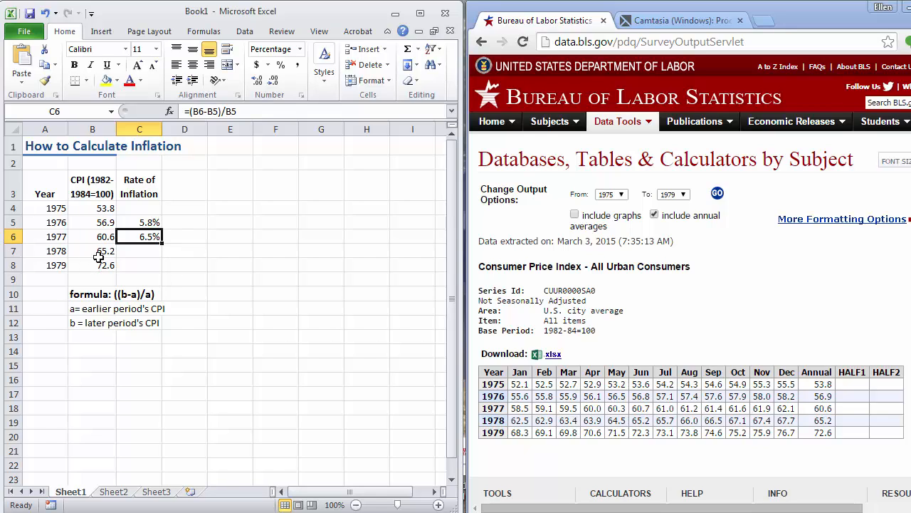
pyautogui.moveTo(148, 292)
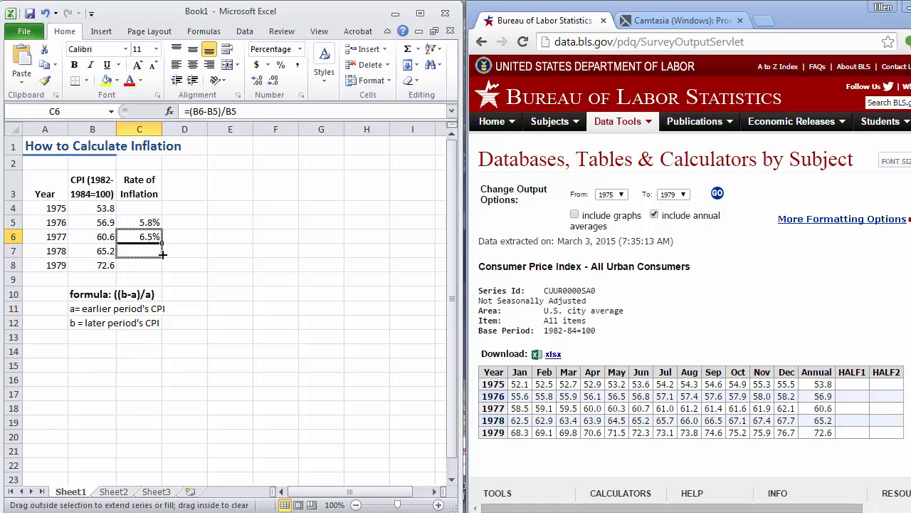
# Fill the inflation formula down to 1978 and 1979 (7.6%, 11.3%) and check the copied formulas
pyautogui.moveTo(162, 242); pyautogui.dragTo(150, 264)
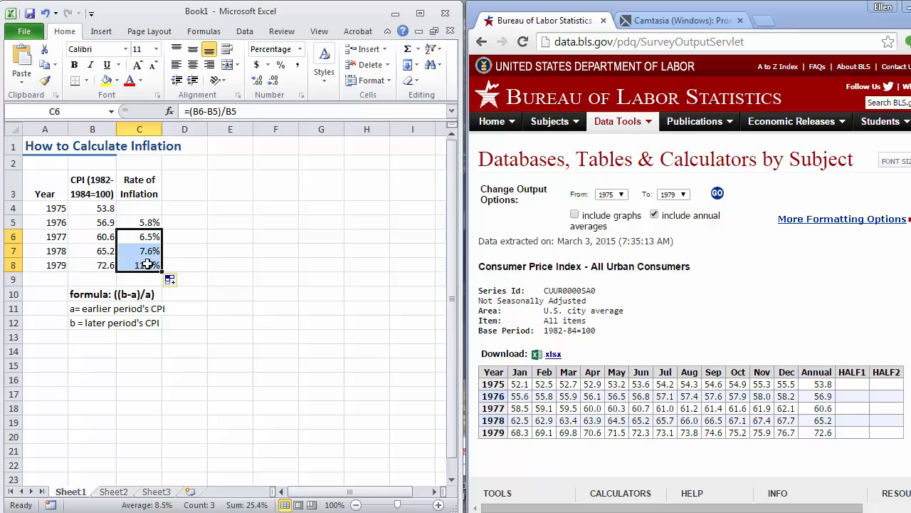
pyautogui.click(185, 250)
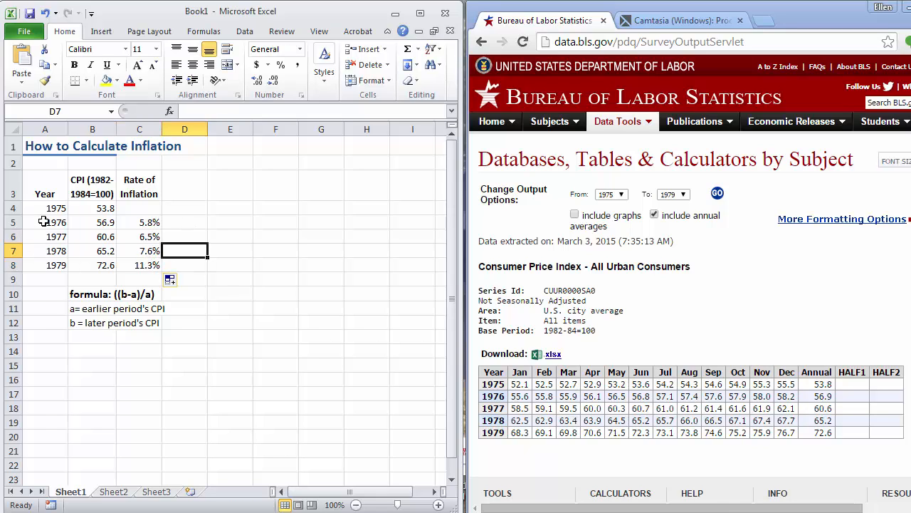
pyautogui.click(185, 265)
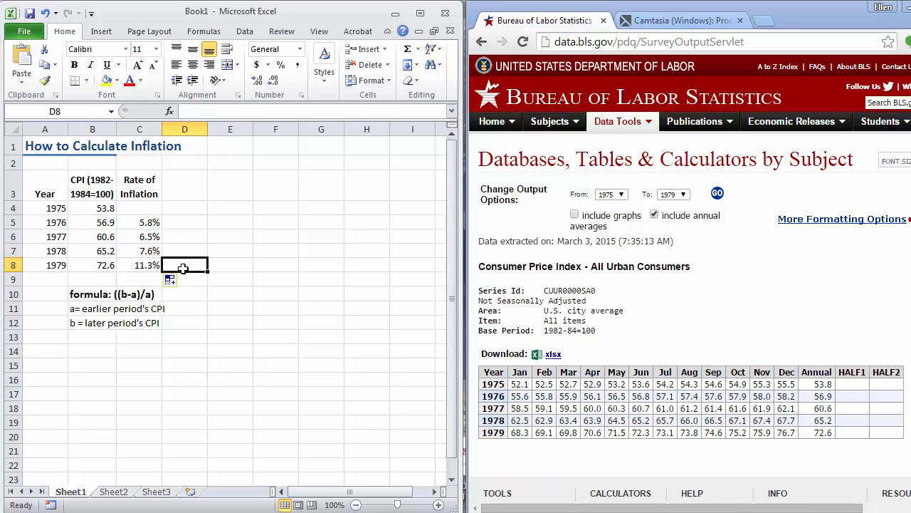
pyautogui.click(139, 265)
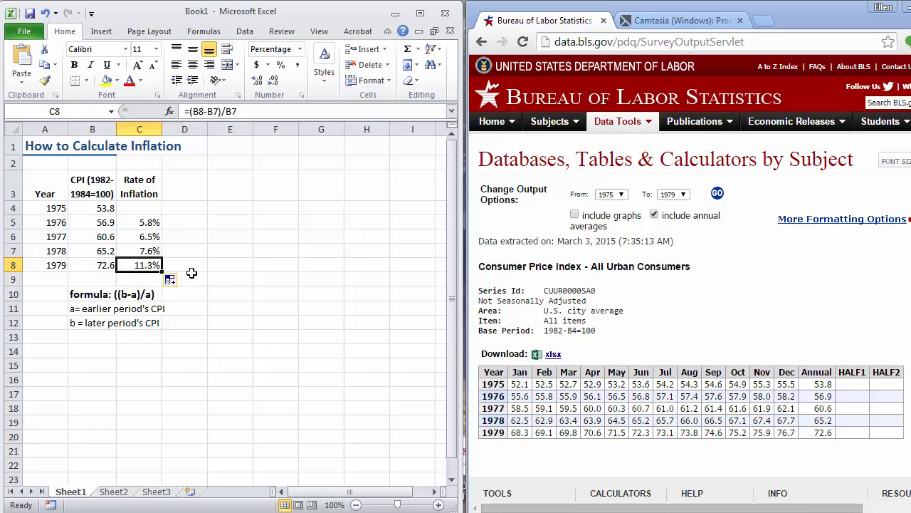
pyautogui.moveTo(205, 274)
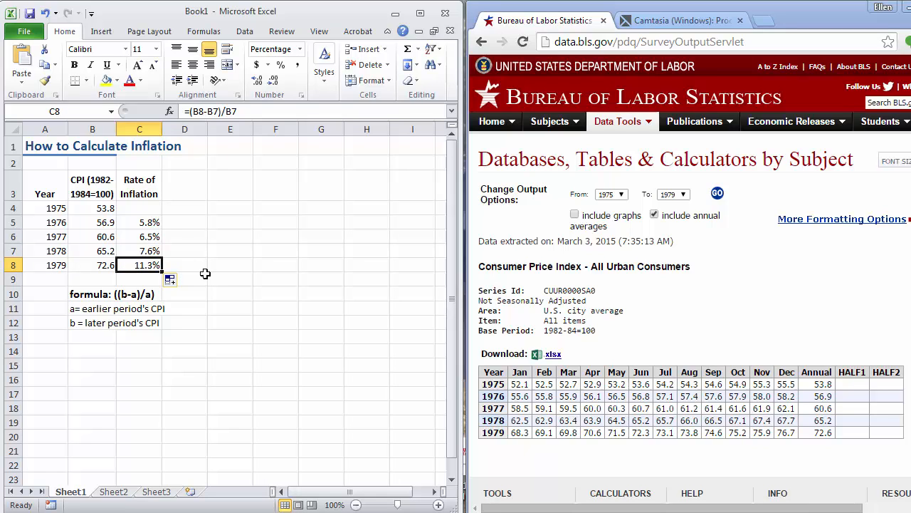